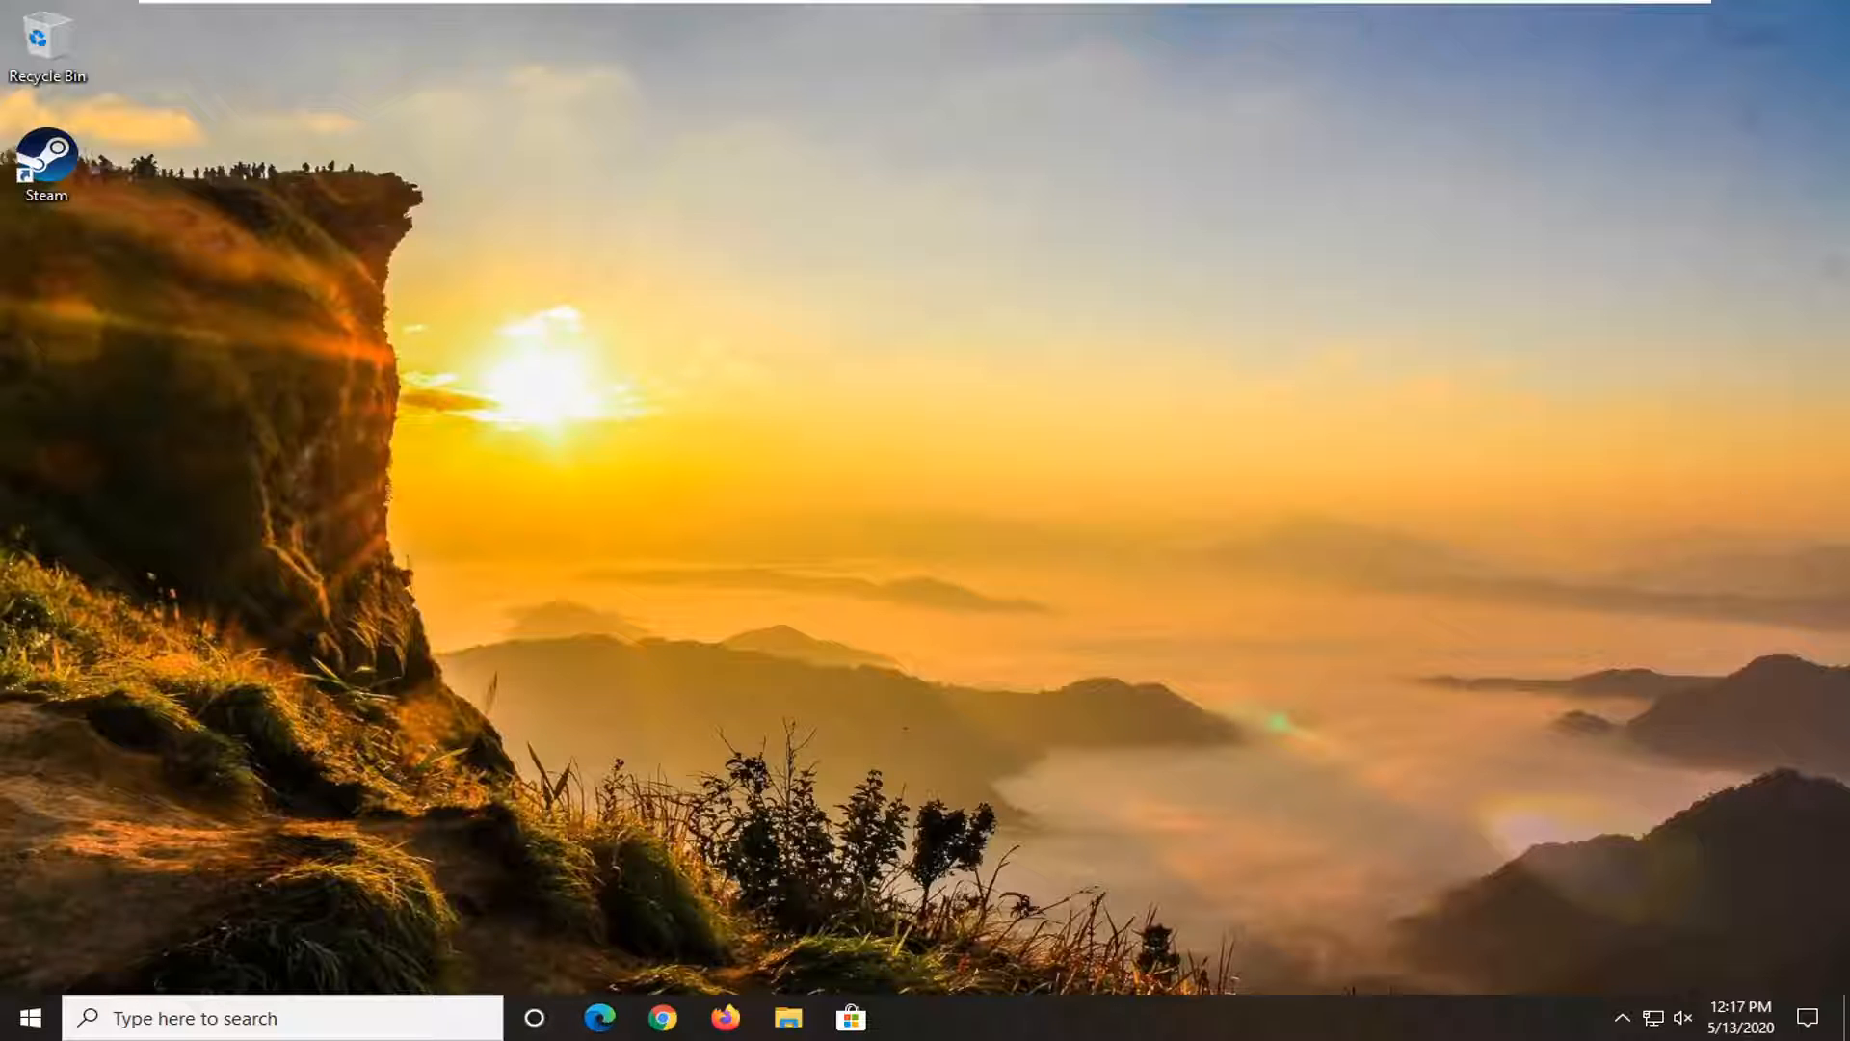
Search 'services' from the Start menu to launch the Services app.
left_click(18, 1018)
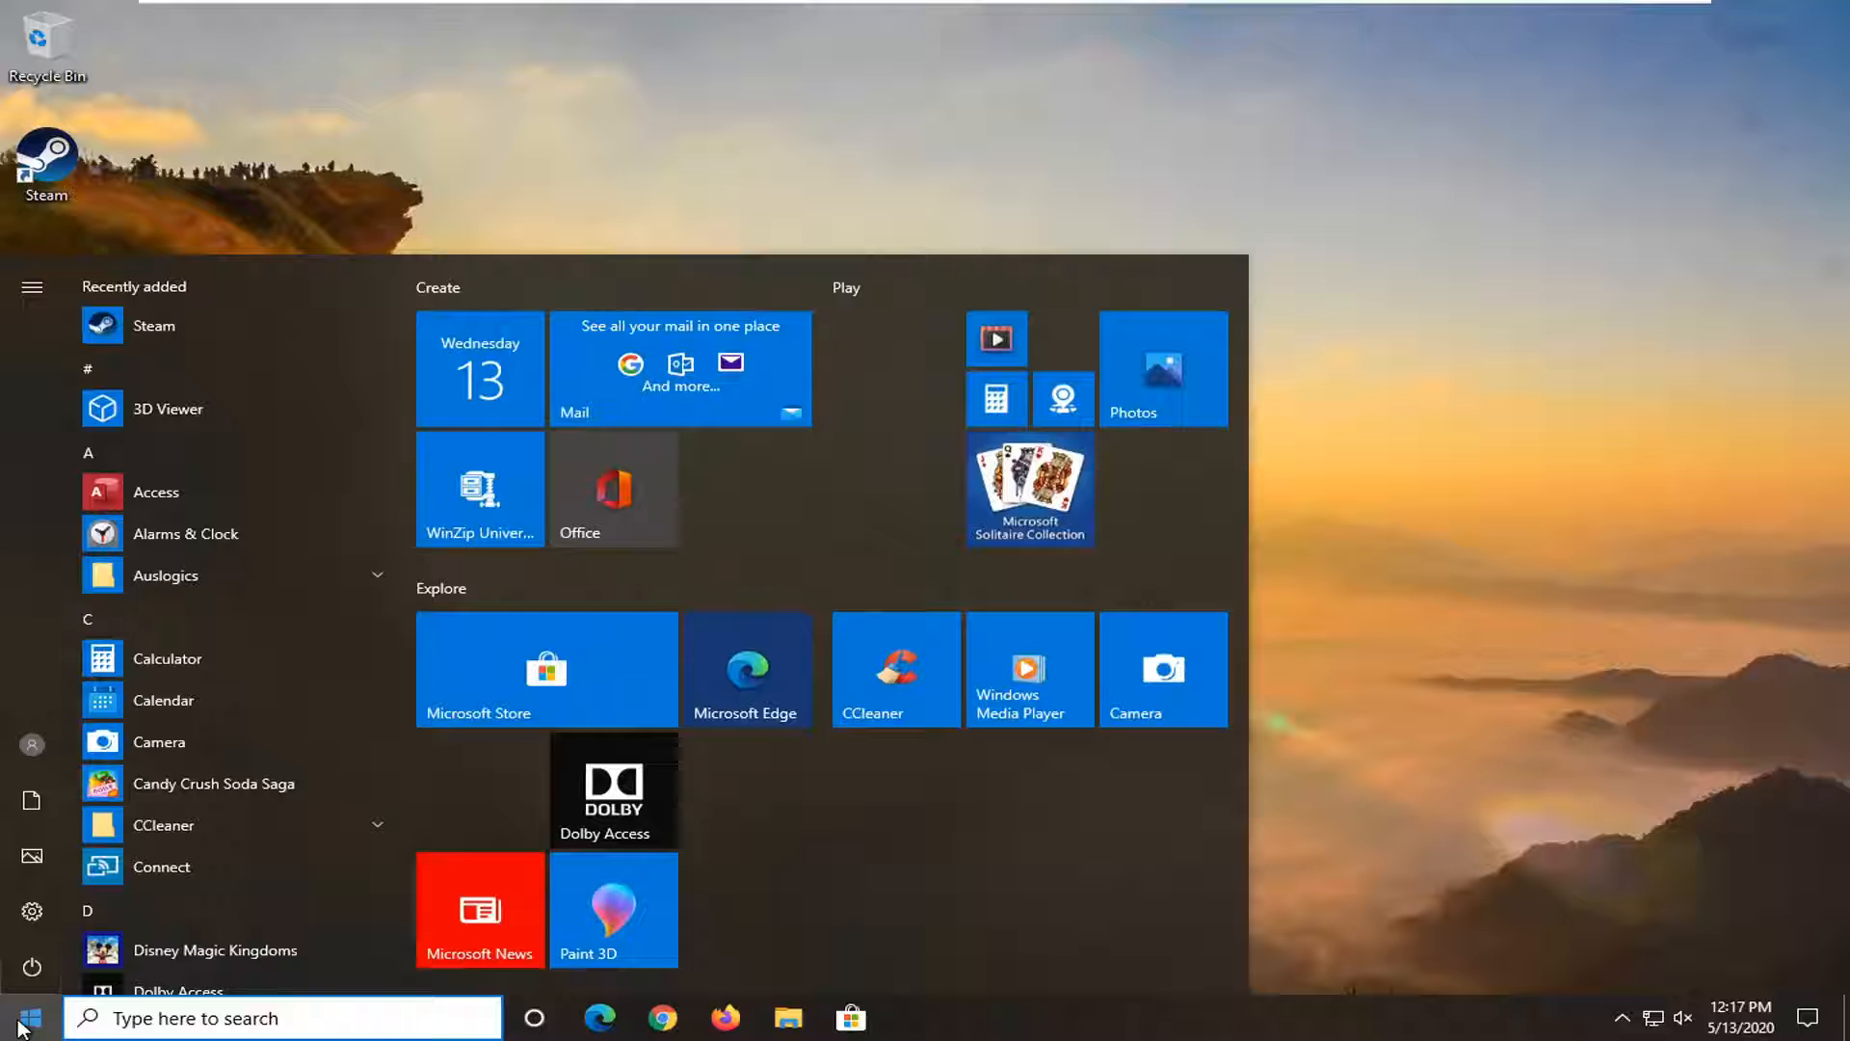
type("s")
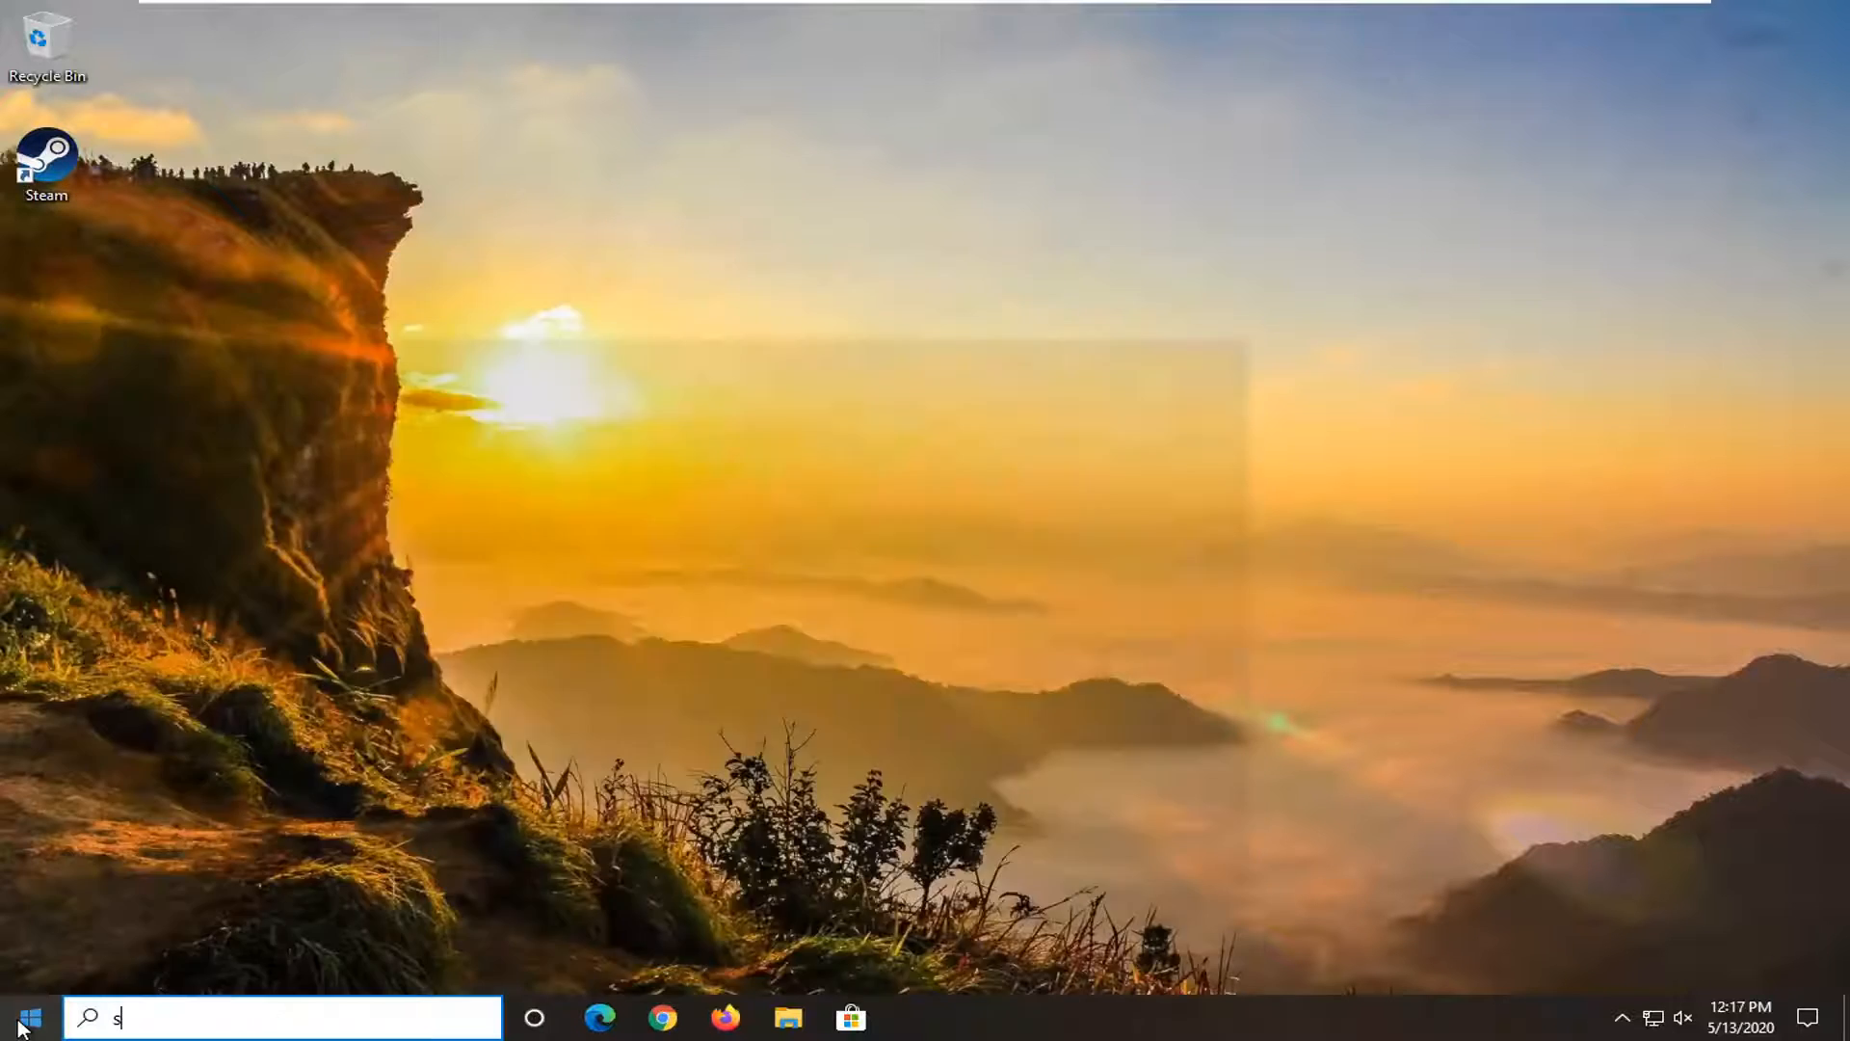
type("ervices")
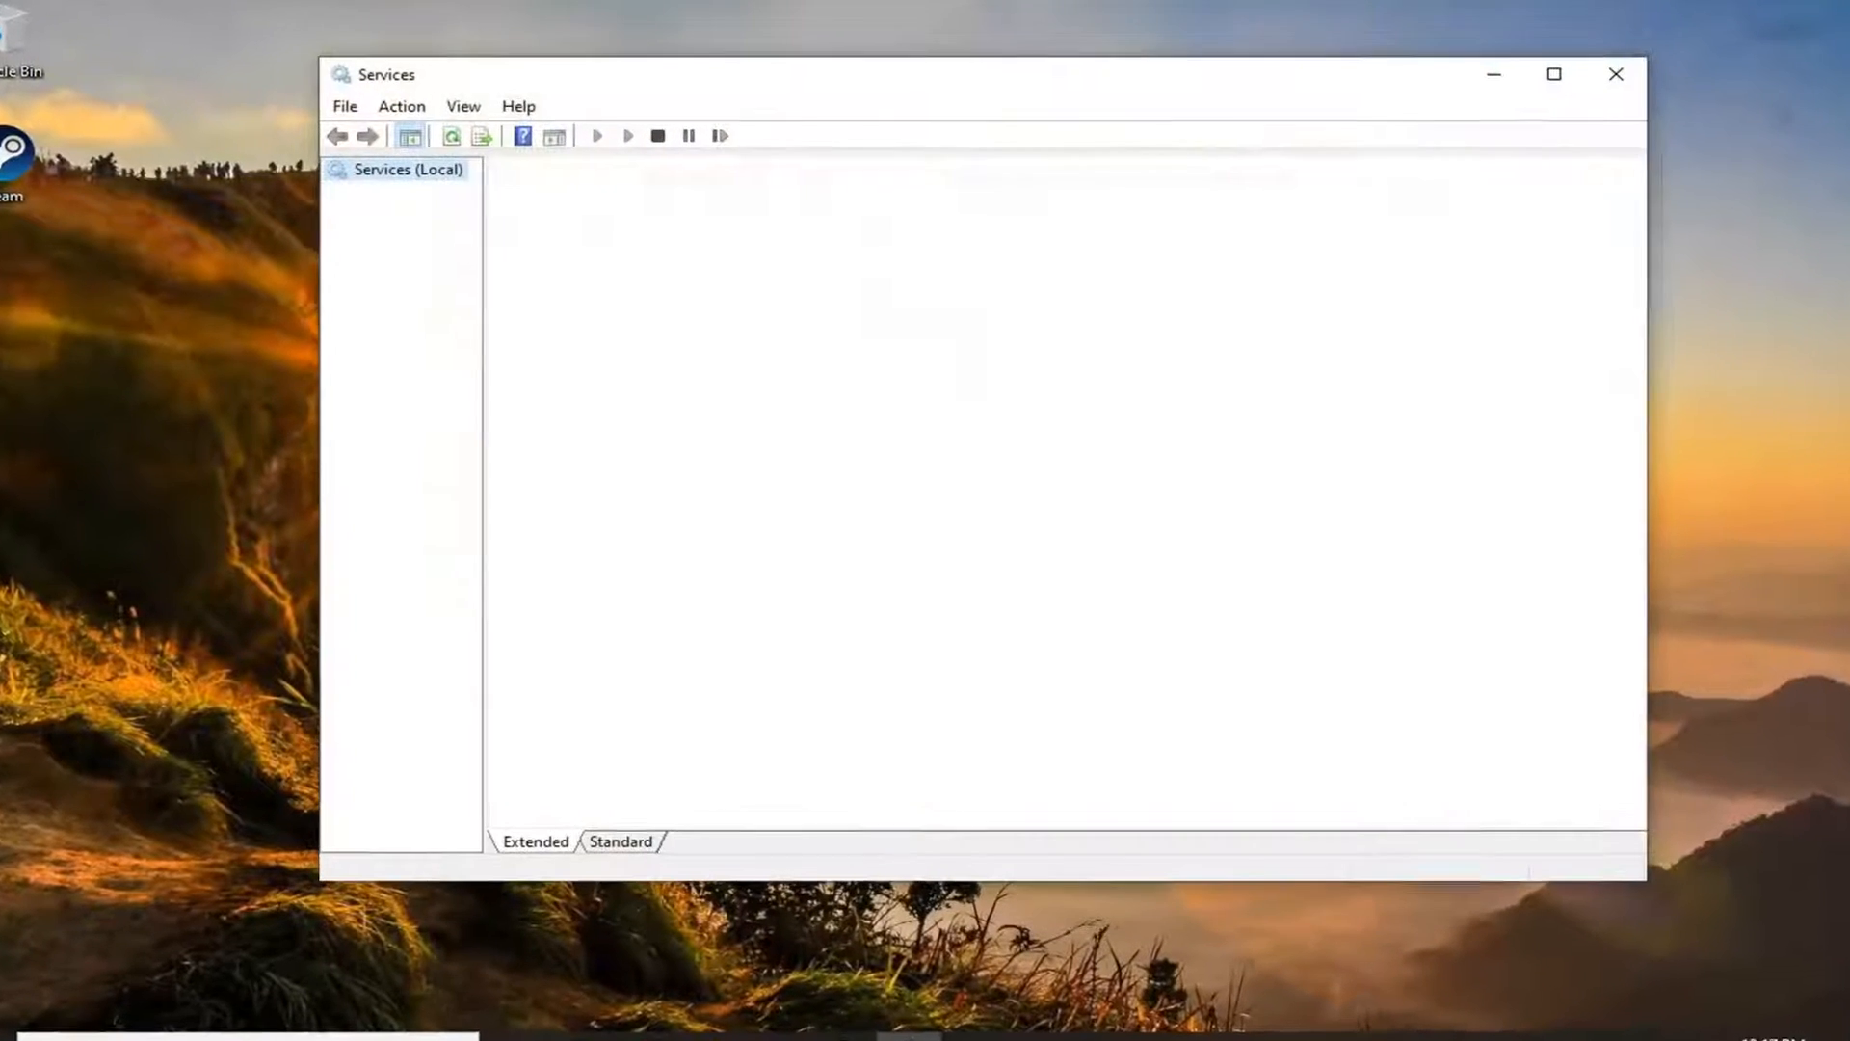
Scroll the services list down toward Steam Client Service.
left_click(407, 169)
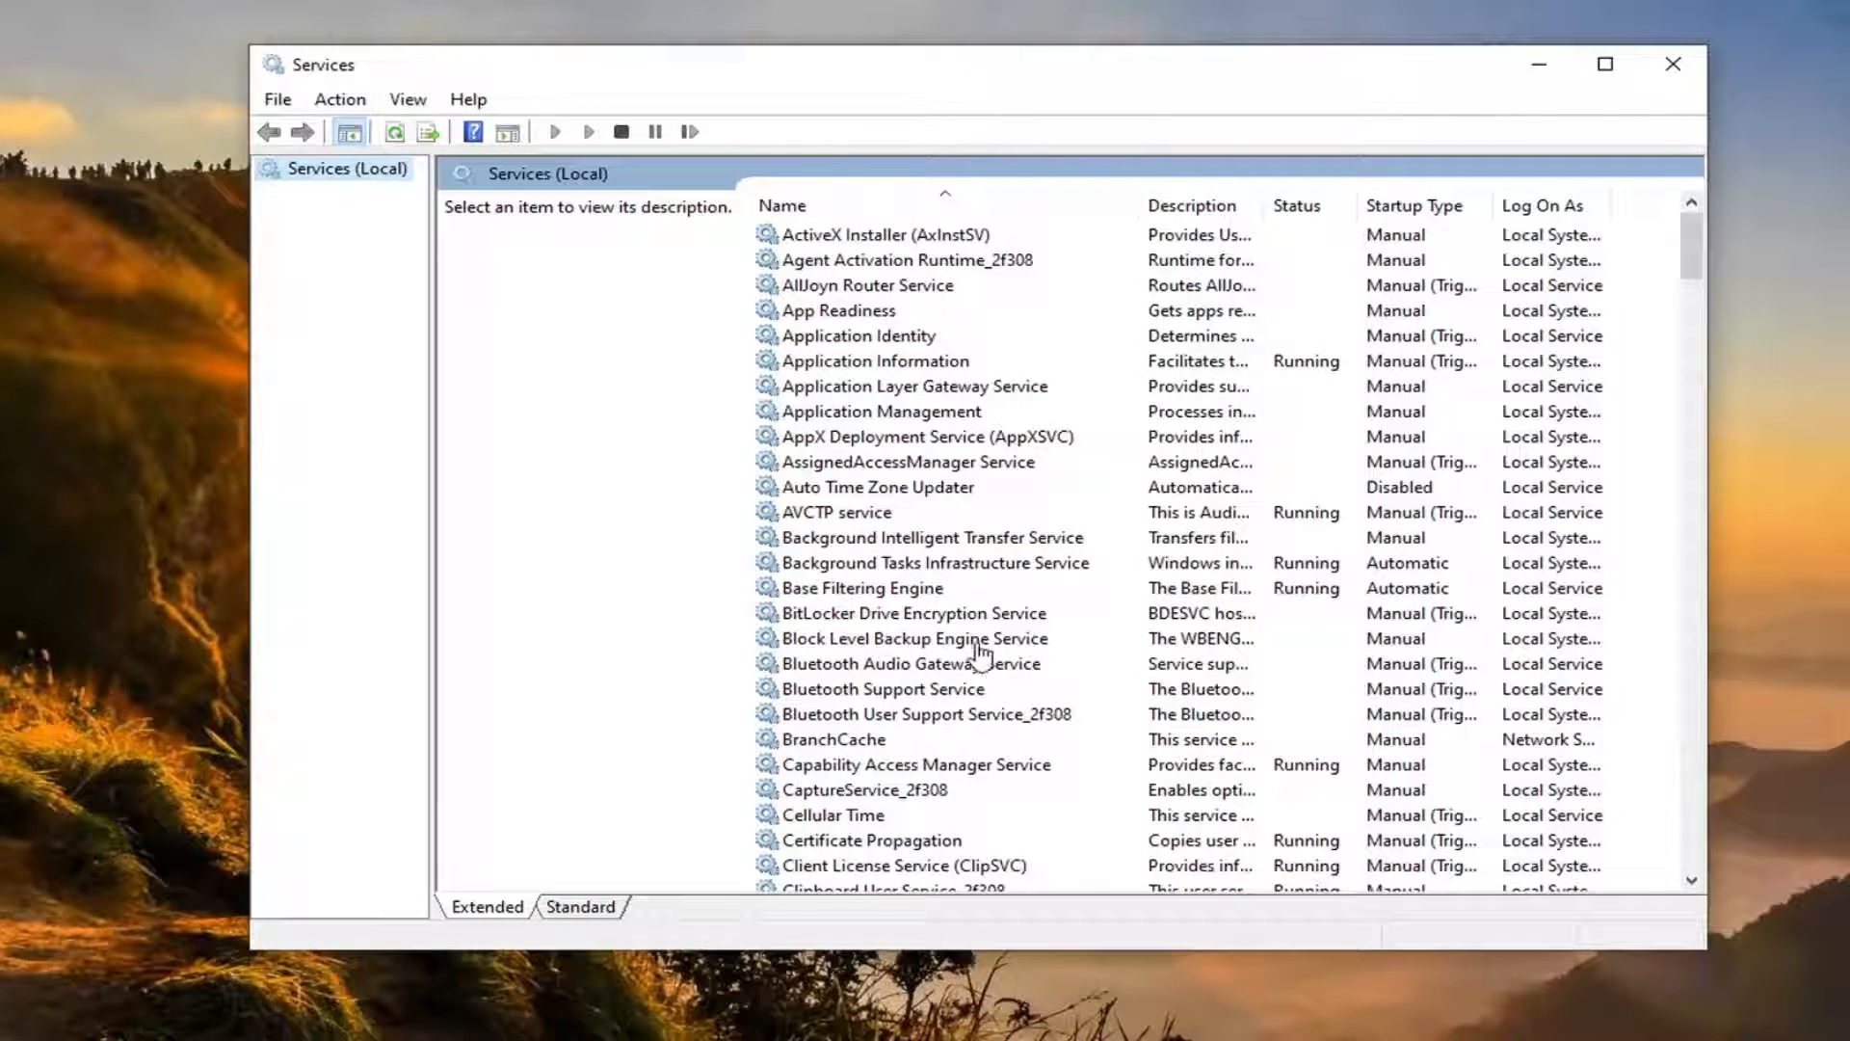
scroll("down", 3)
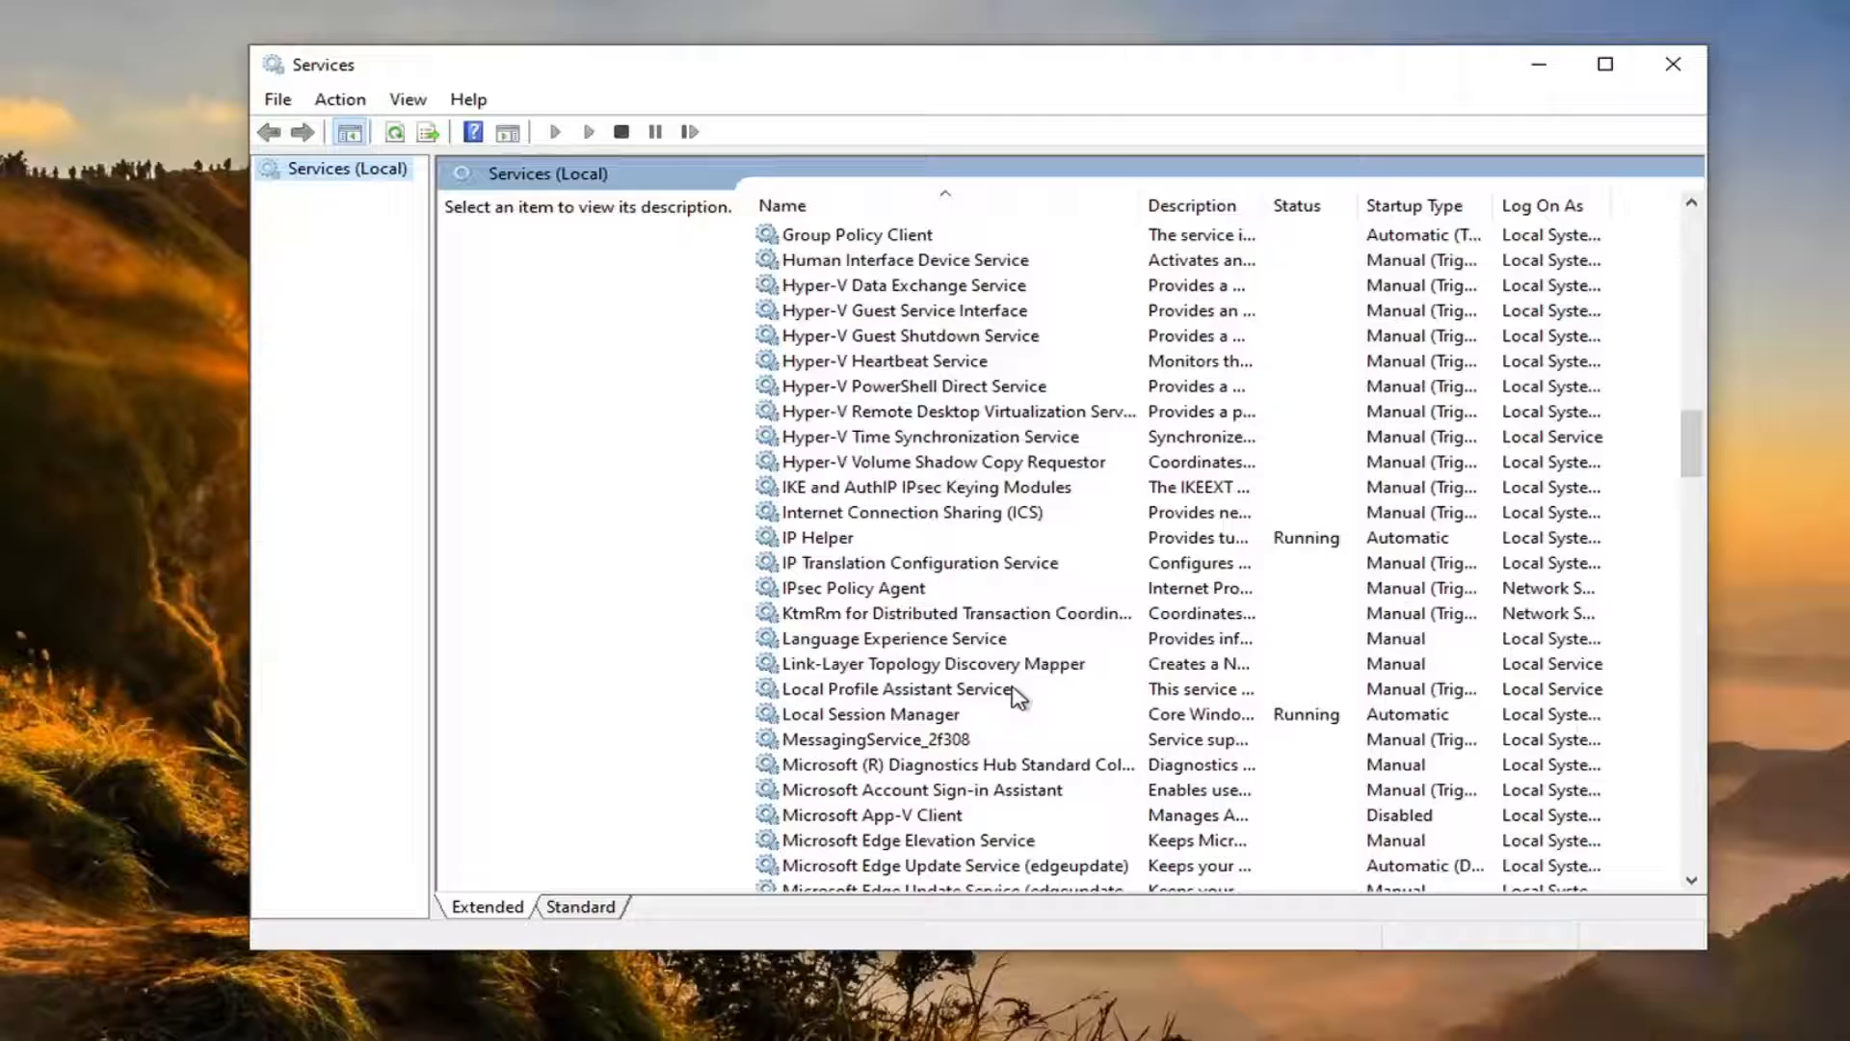
scroll("down", 3)
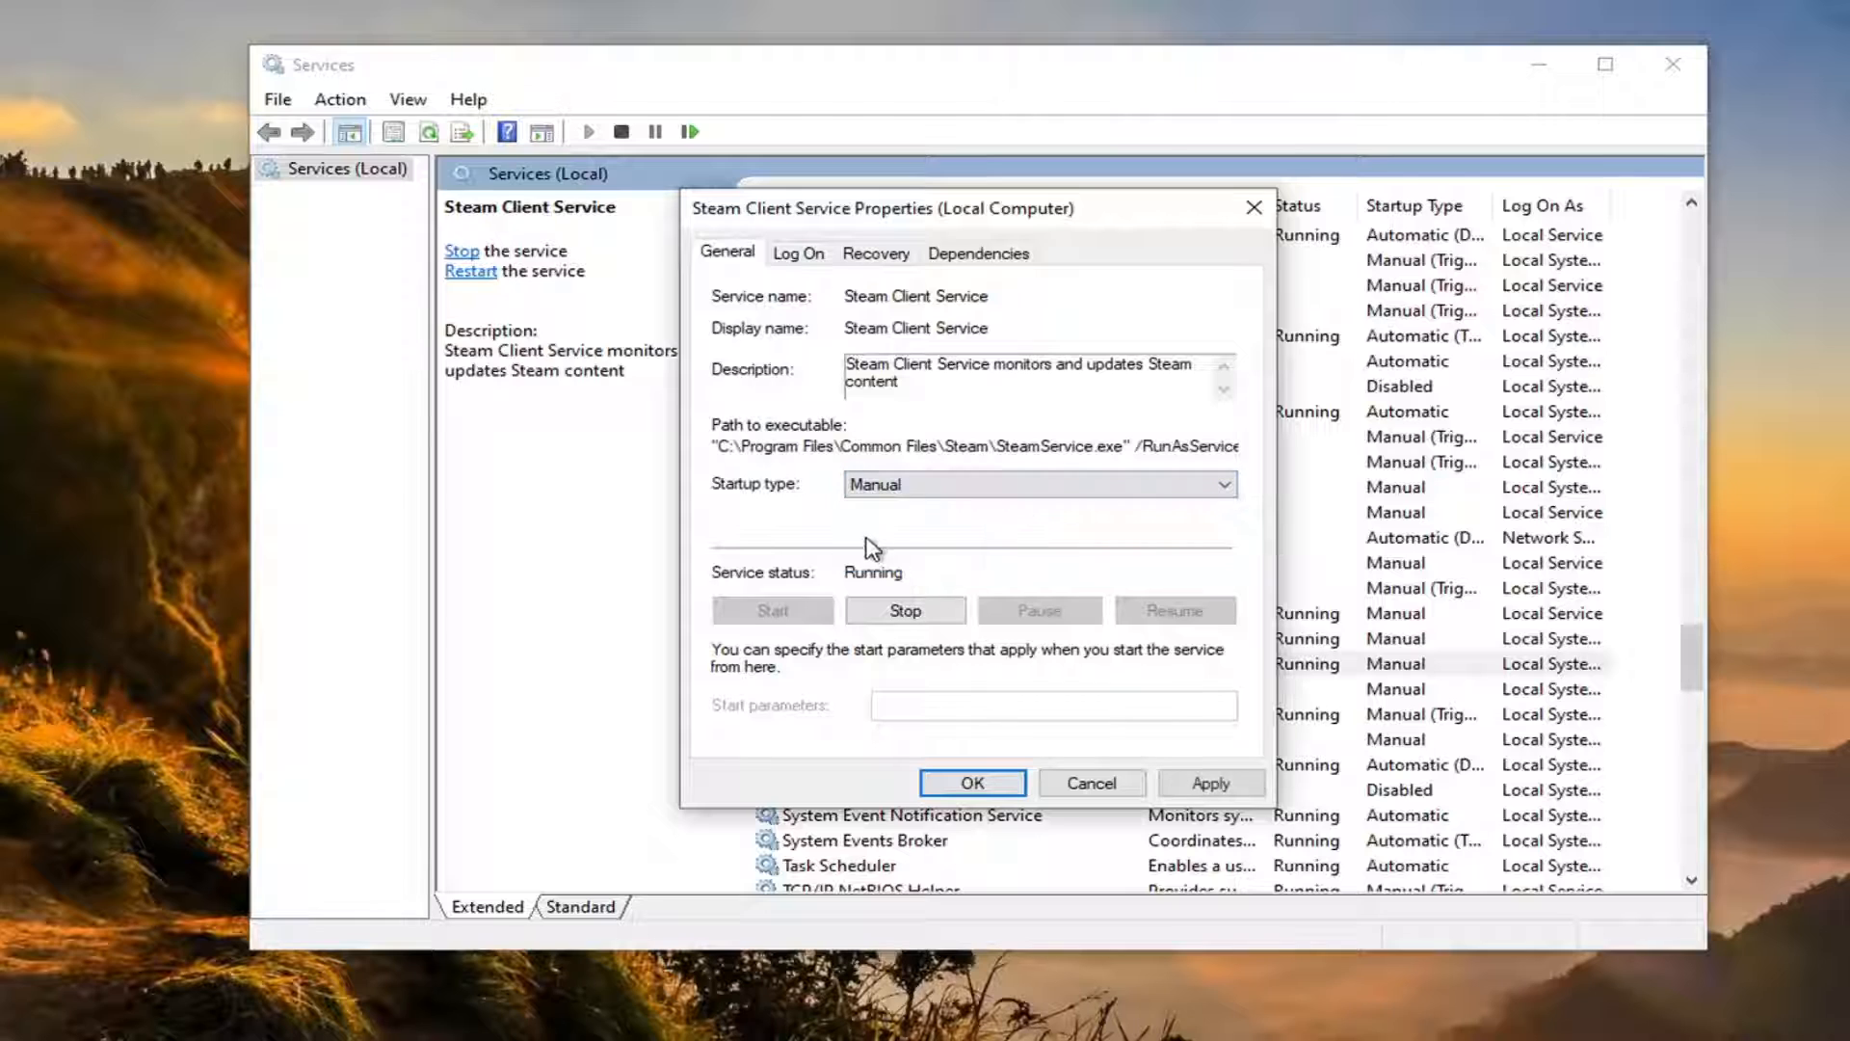
mouse_move(762, 600)
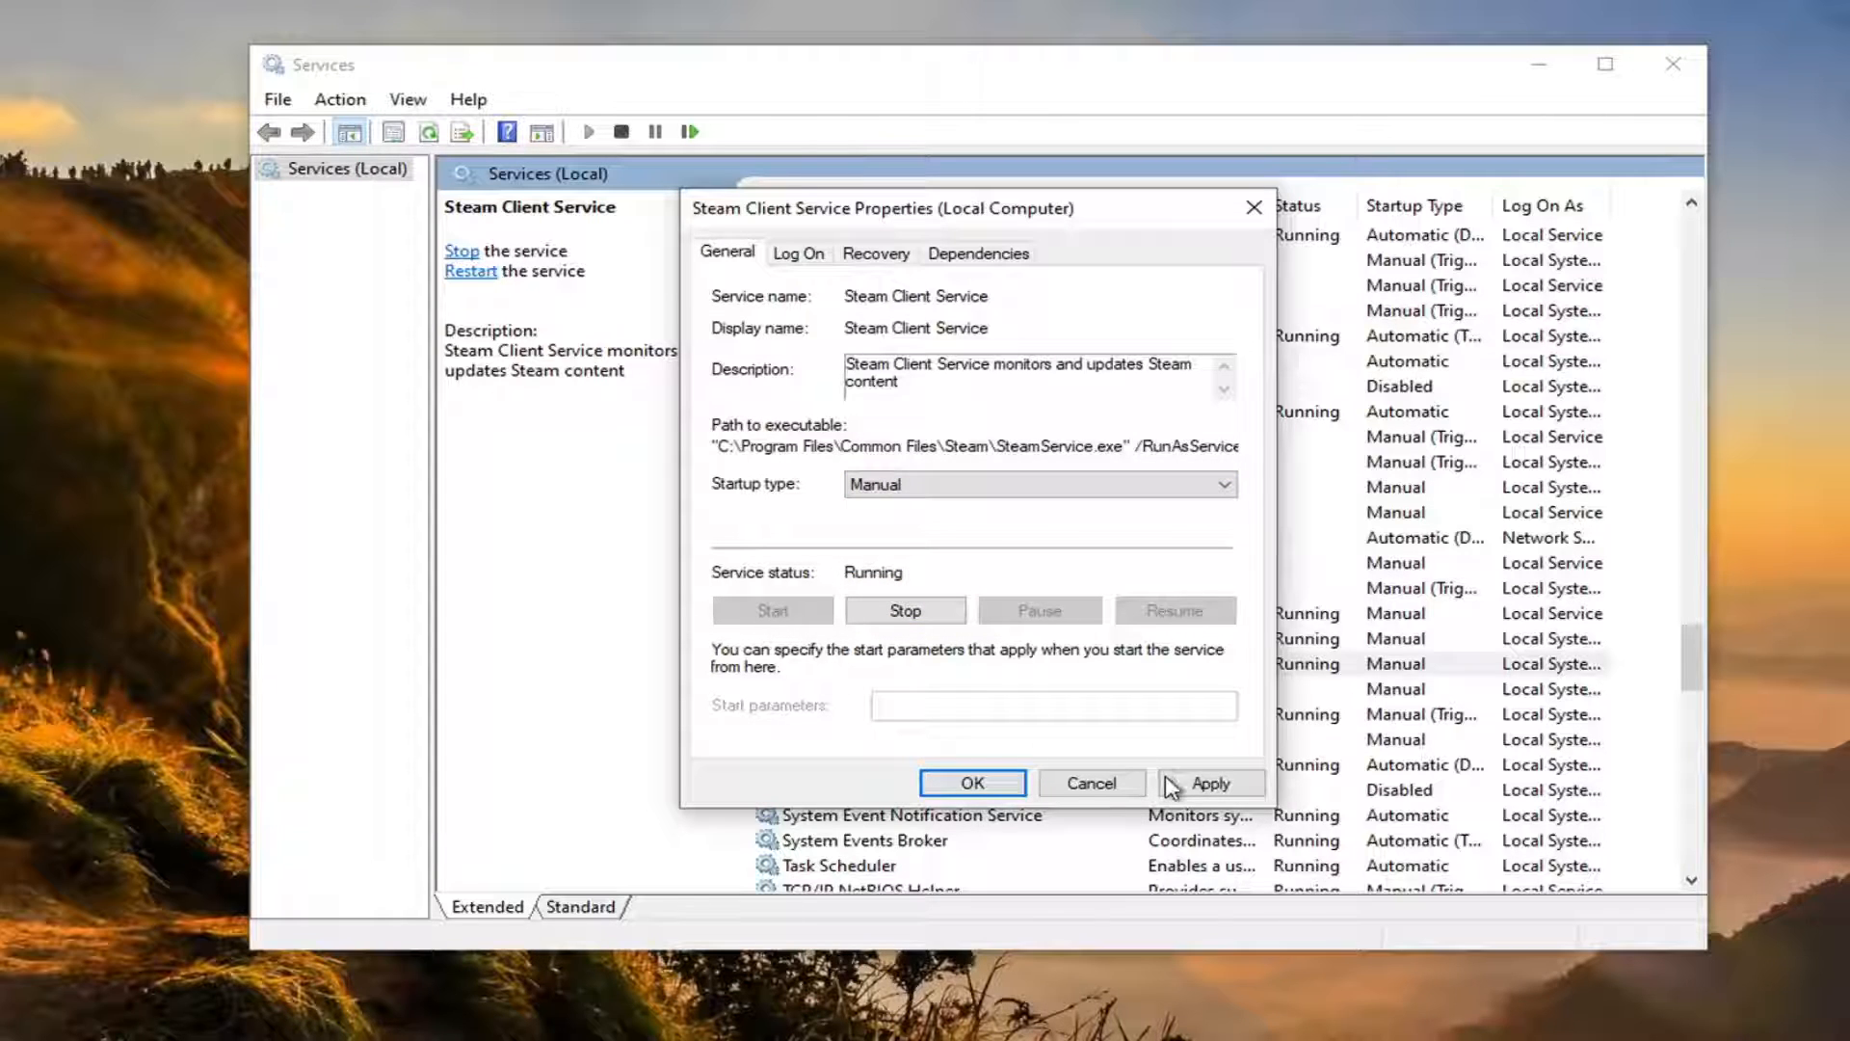
Apply the Manual startup type for Steam Client Service and close Services.
left_click(972, 783)
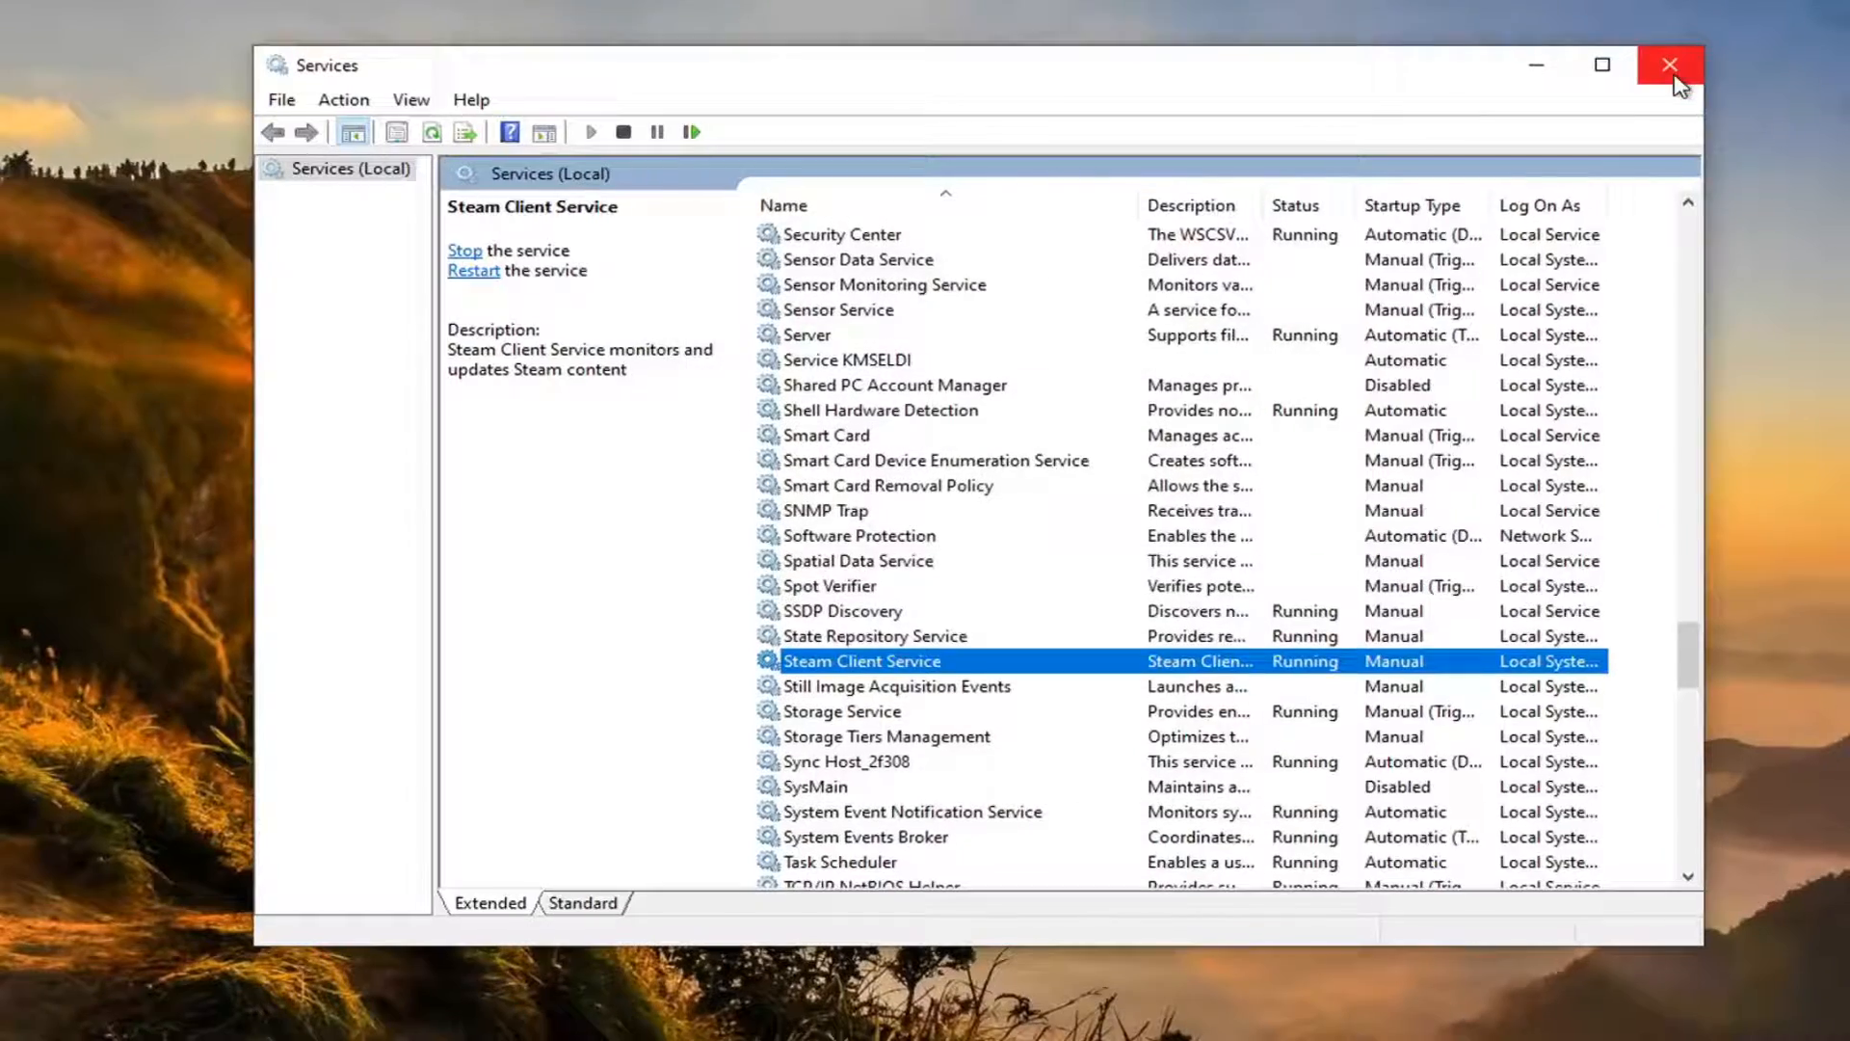
left_click(1669, 65)
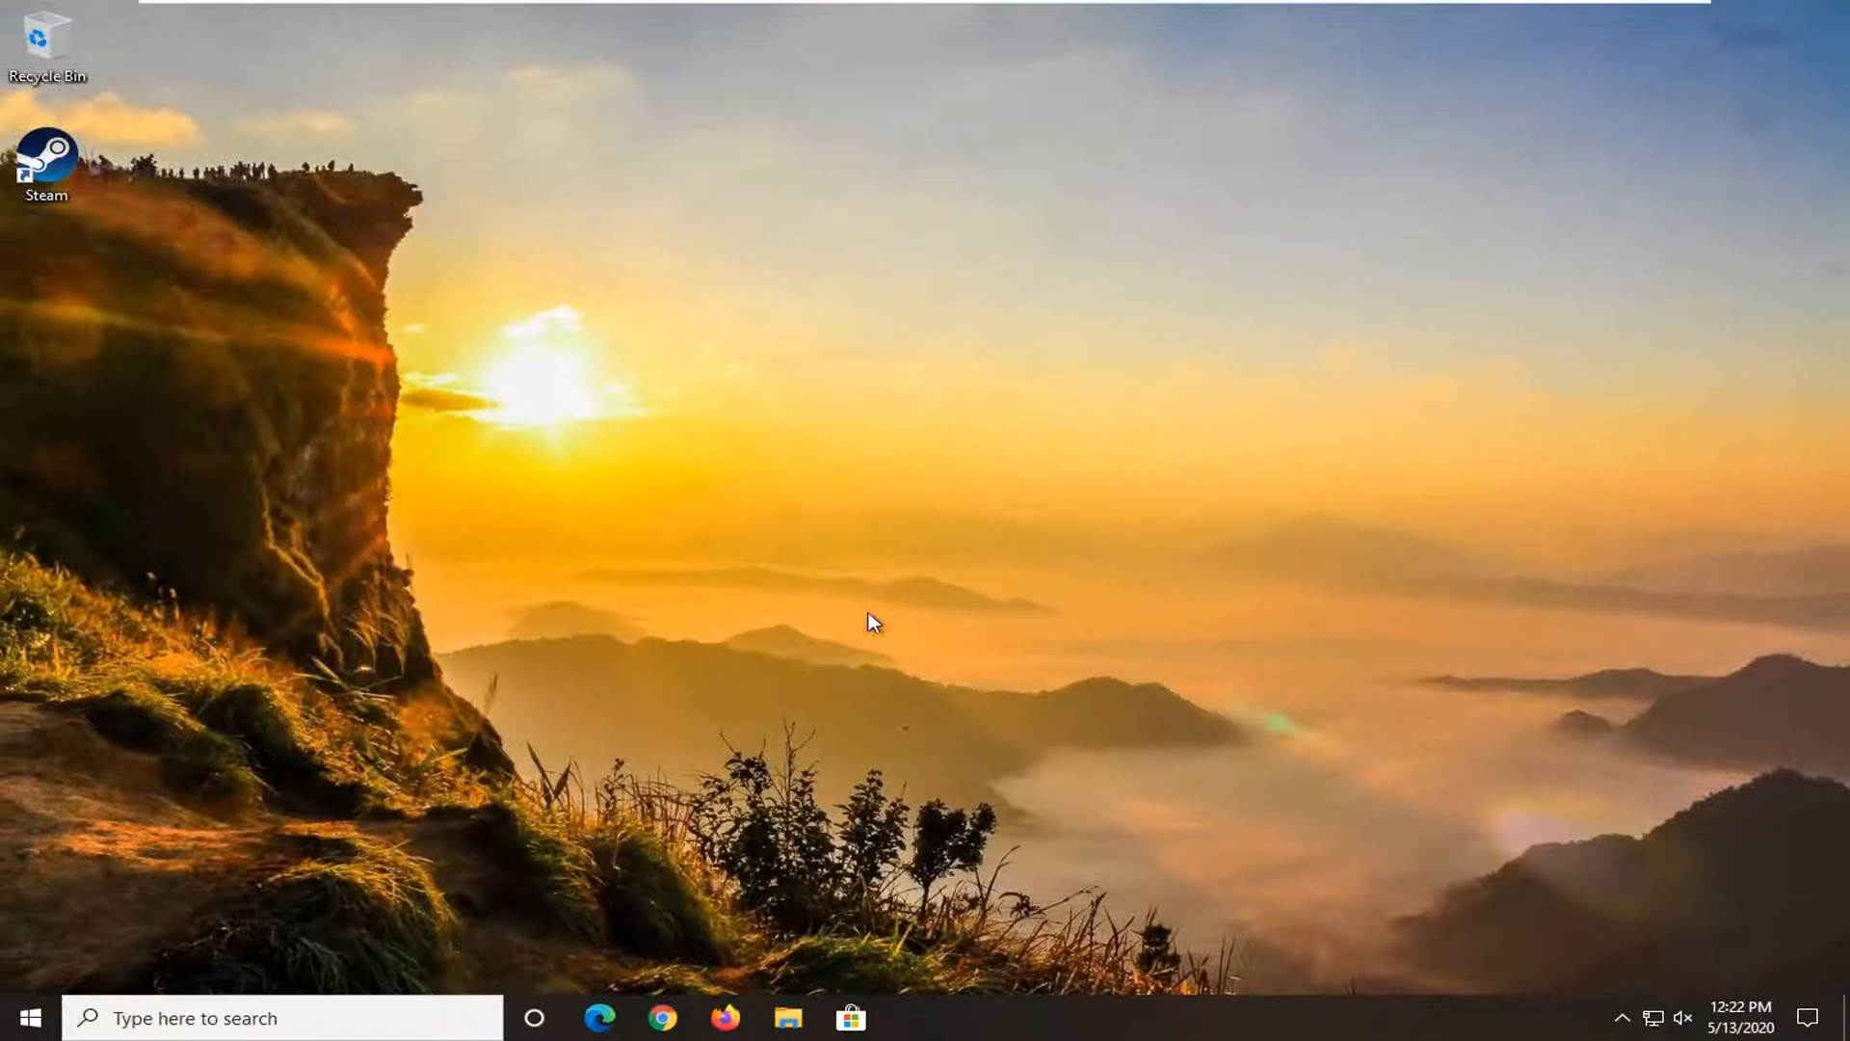